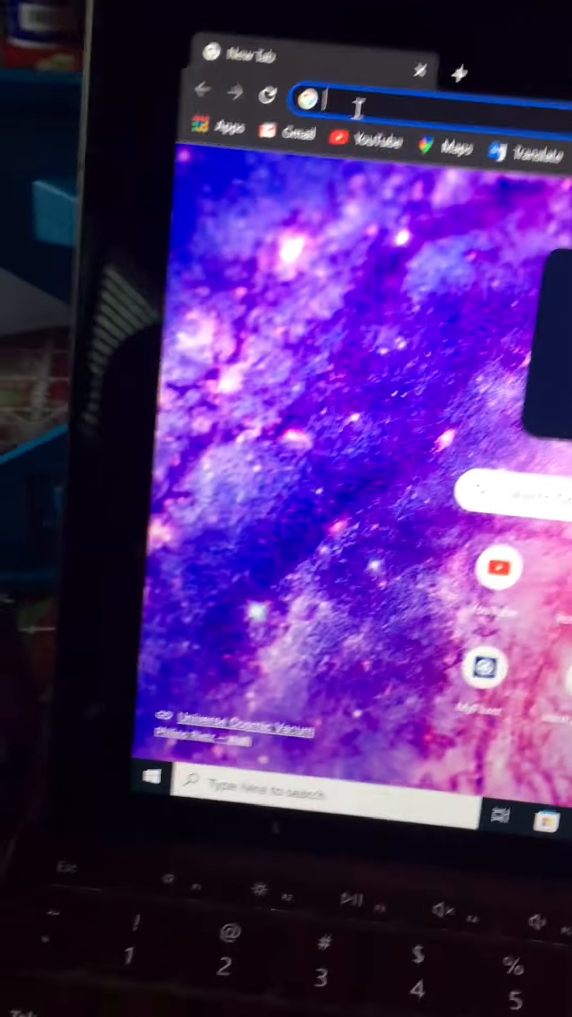
Search for the Roshade Glossy Pack and download its zip from the site.
text(ro)
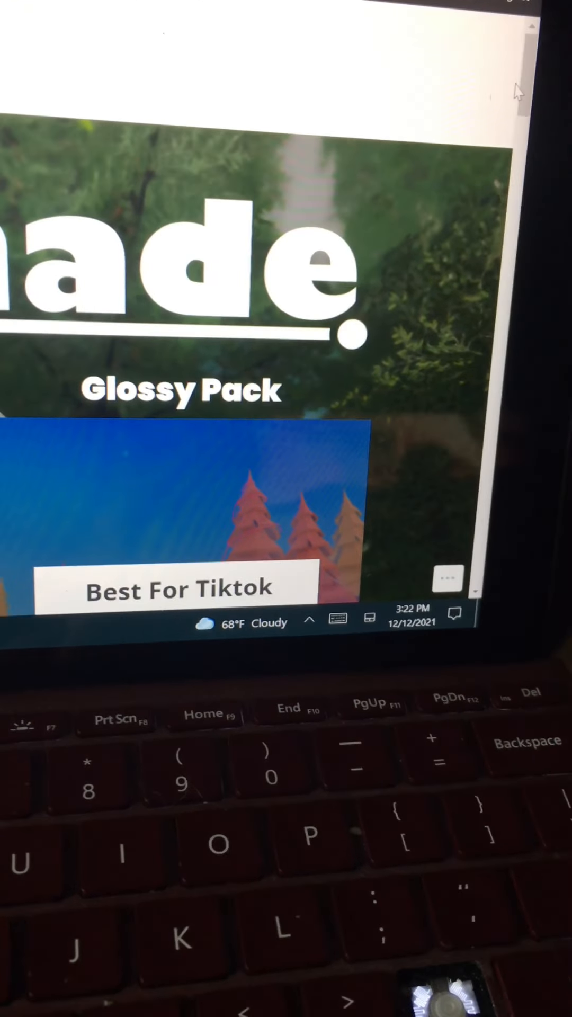
scroll(down, 3)
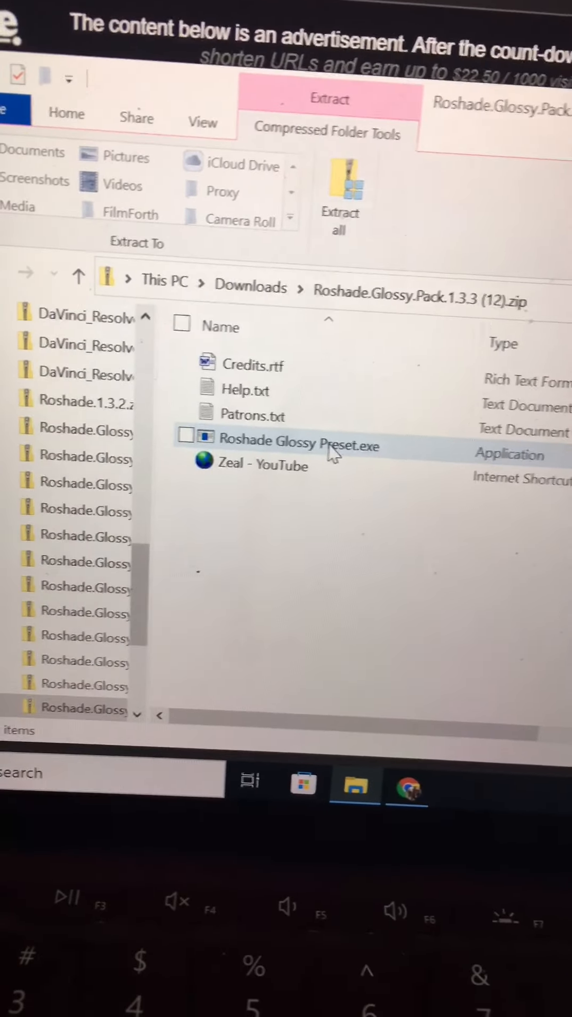
Extract the zip into Roshade.Glossy.Pack.1.3.3 (12) and select Roshade Glossy Preset.exe.
double_click(296, 446)
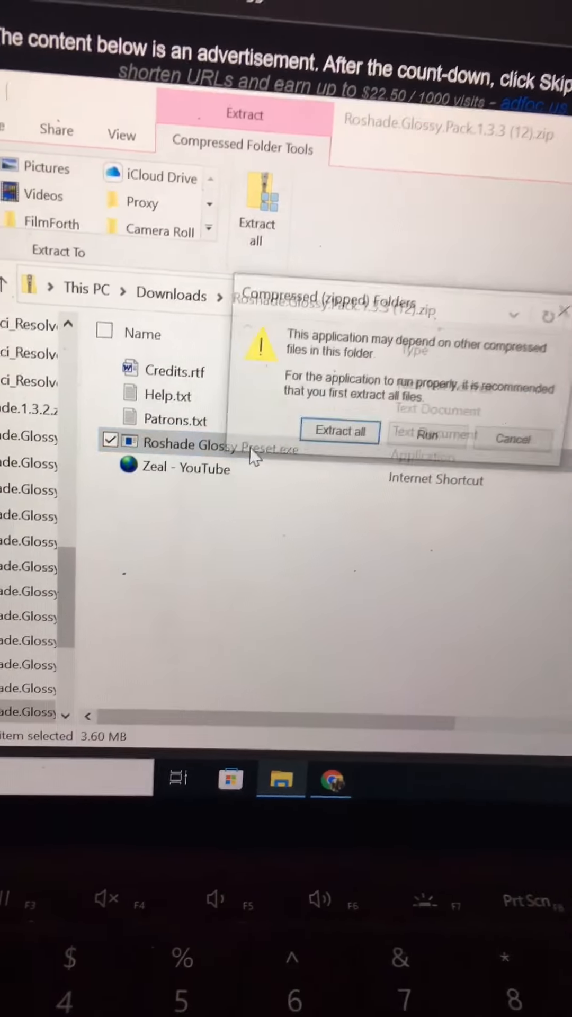
click(338, 431)
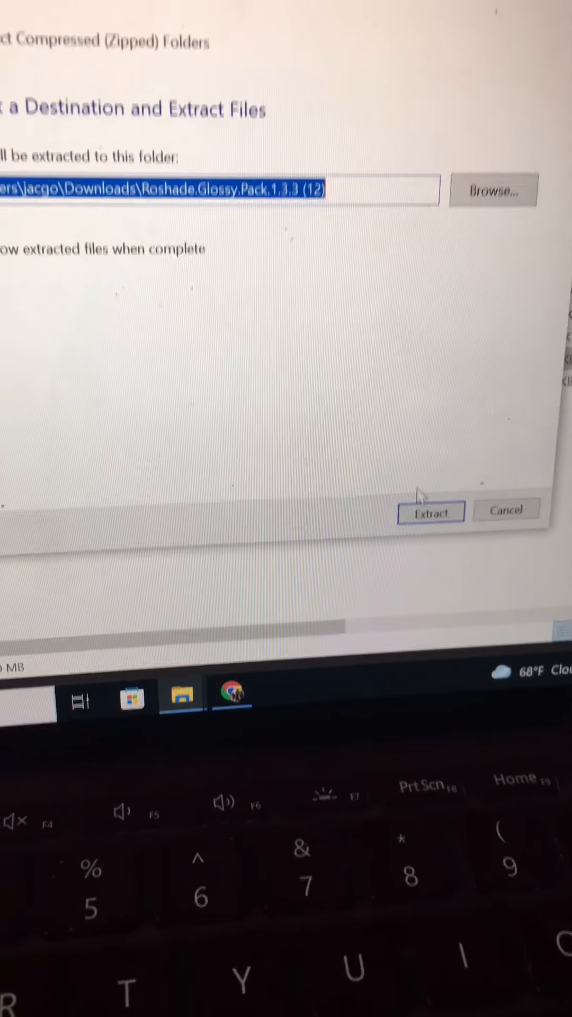
click(430, 513)
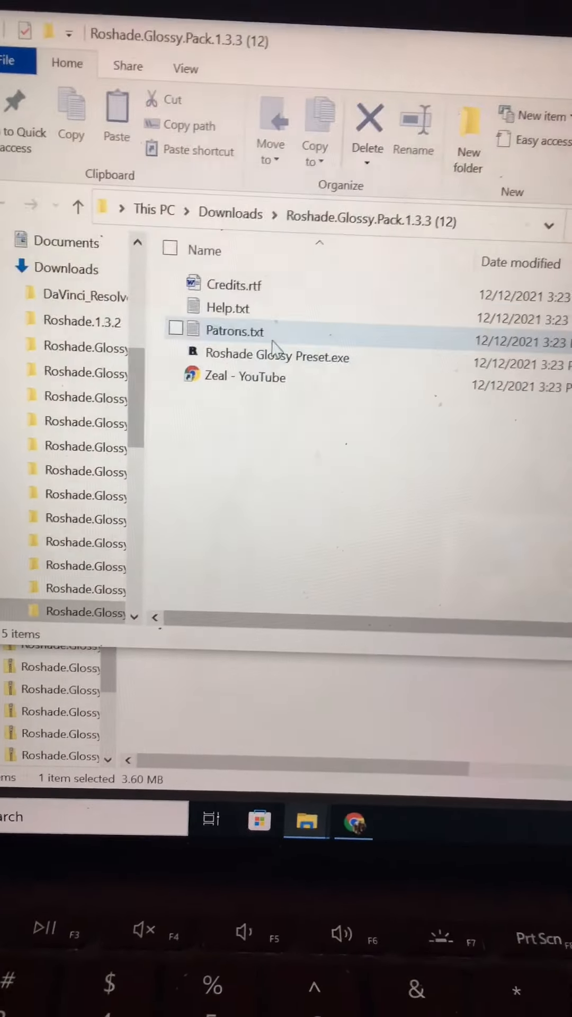
click(277, 356)
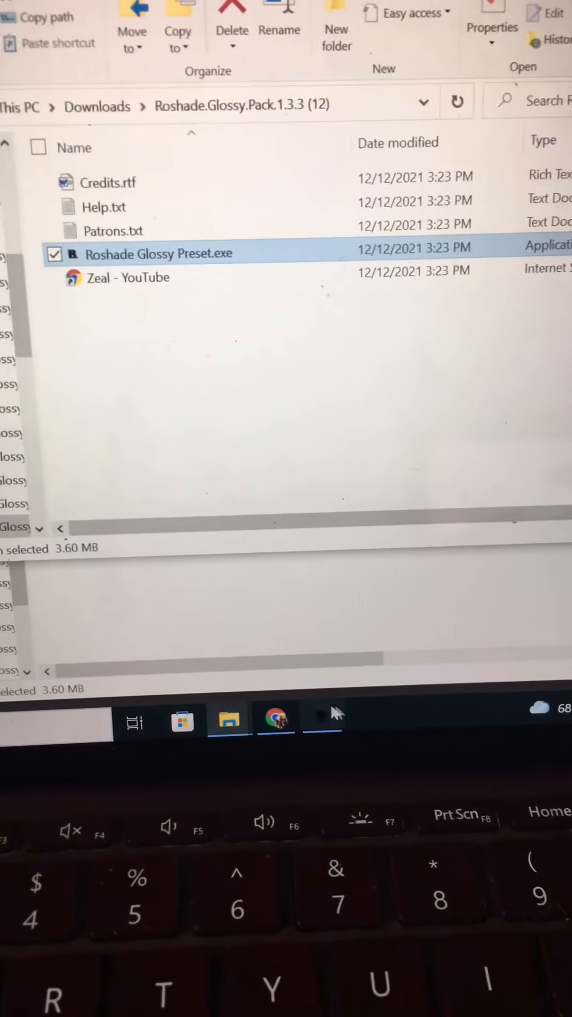
Install the Glossy and Very Glossy presets with End as the shader toggle key, accepting the license.
double_click(158, 254)
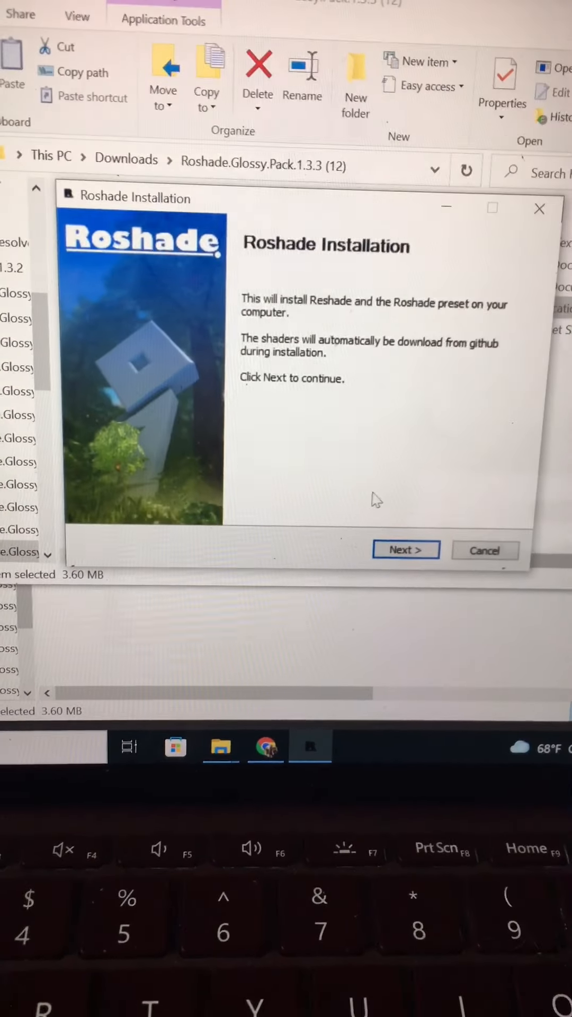
click(405, 550)
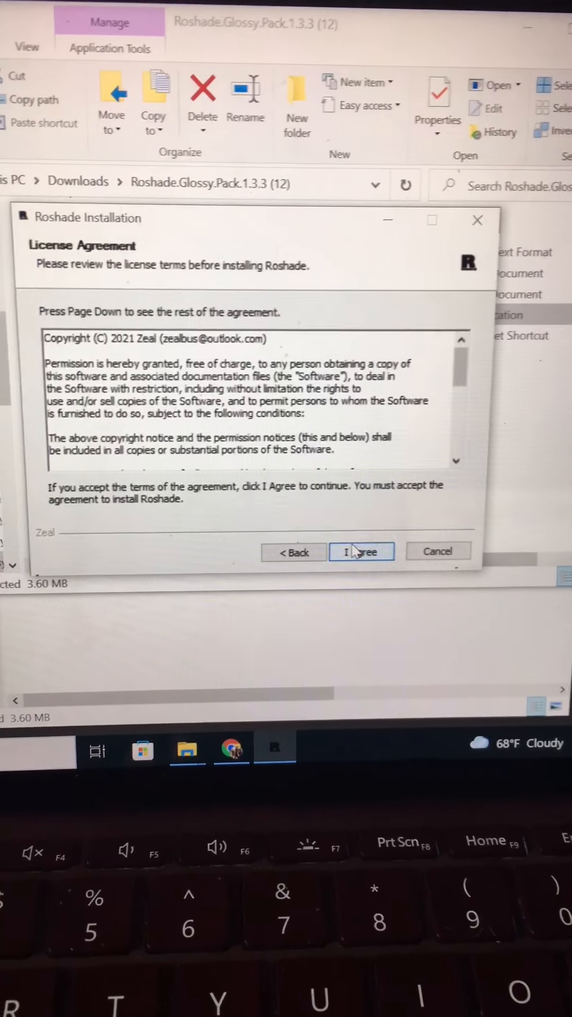
click(362, 551)
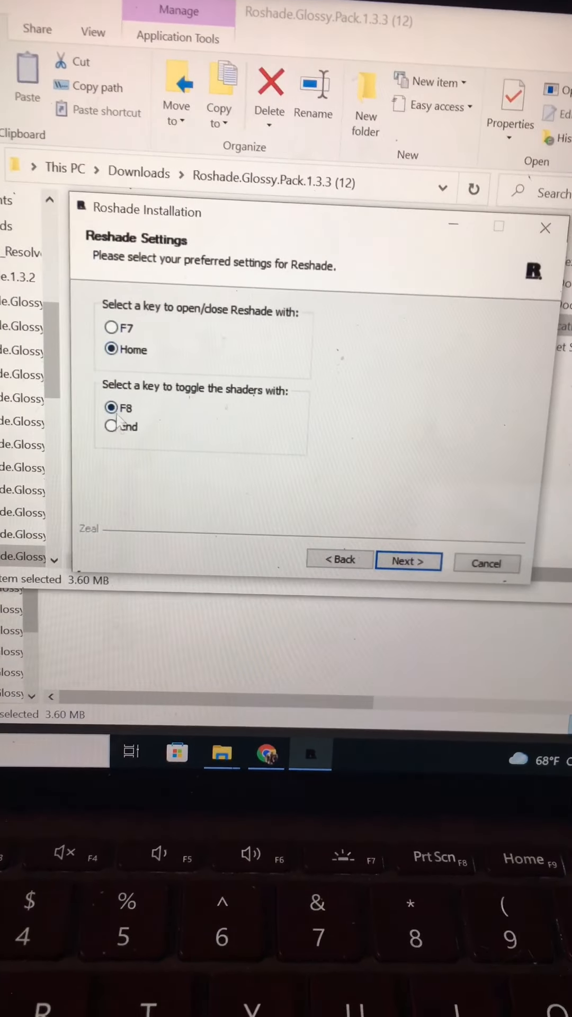
click(111, 426)
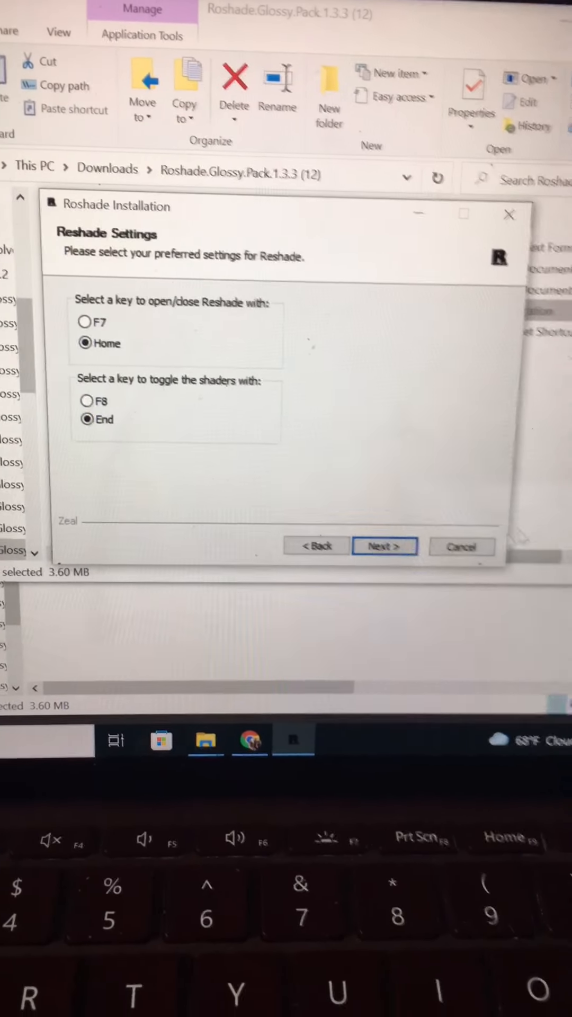
click(384, 545)
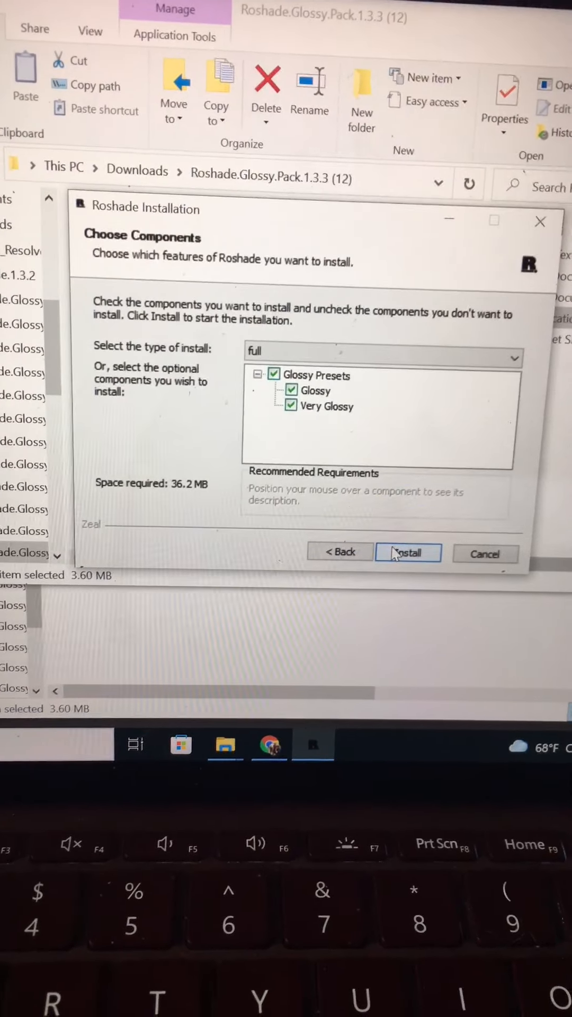
click(408, 553)
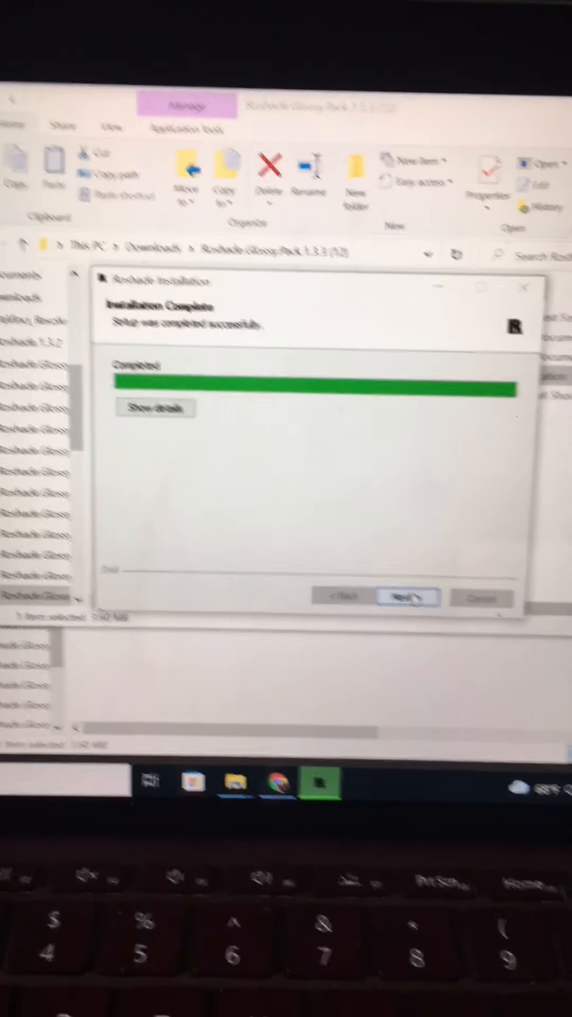
click(407, 597)
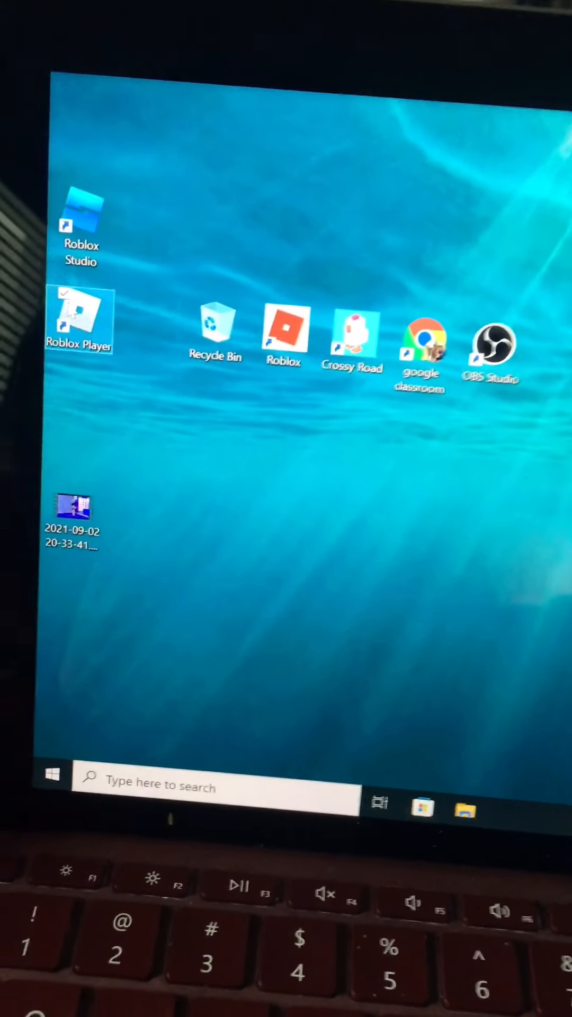
Launch Roblox from its desktop shortcut.
double_click(79, 318)
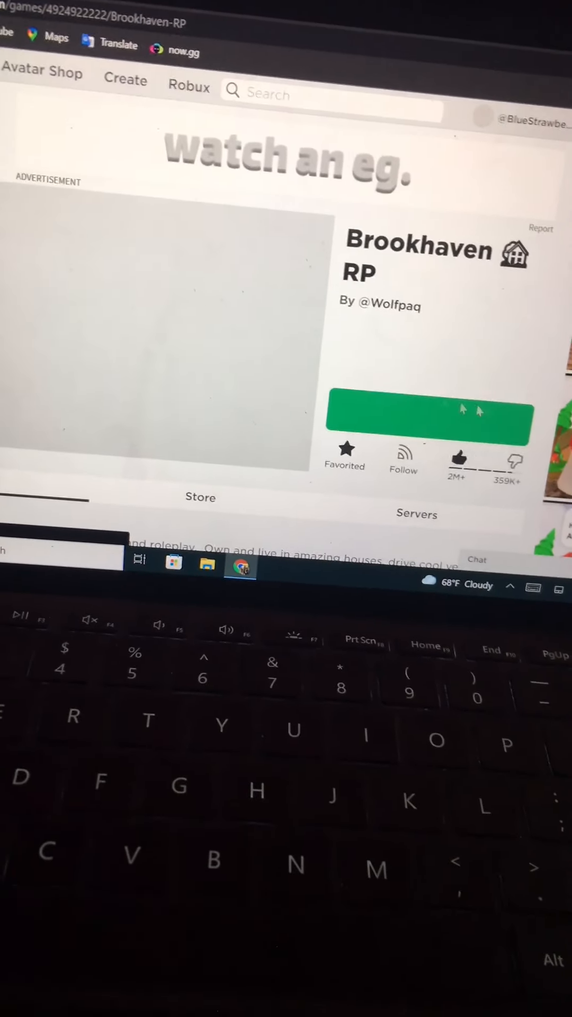
Launch Brookhaven RP from its Roblox page, dismissing the download-and-install prompt.
click(428, 422)
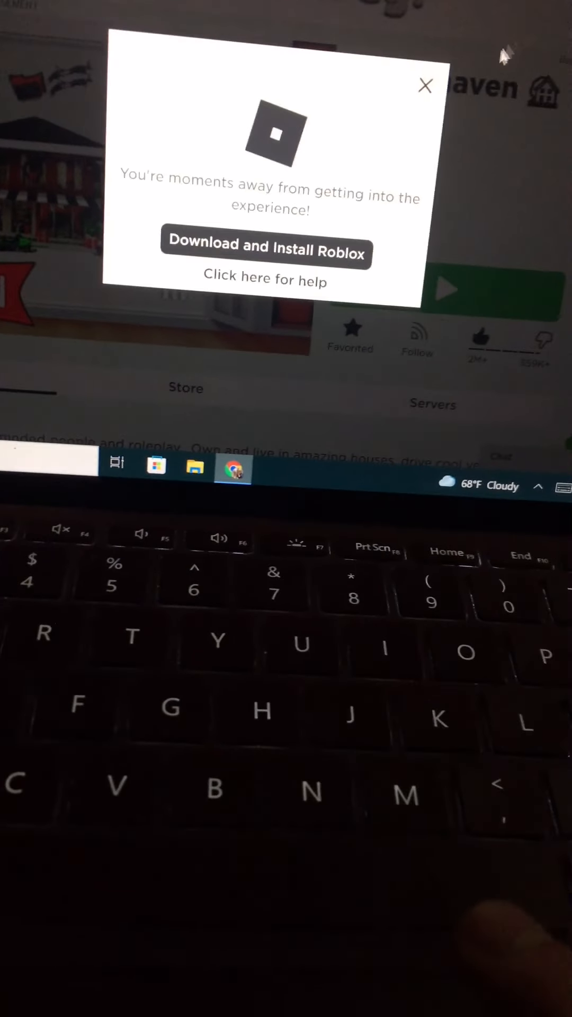
click(425, 85)
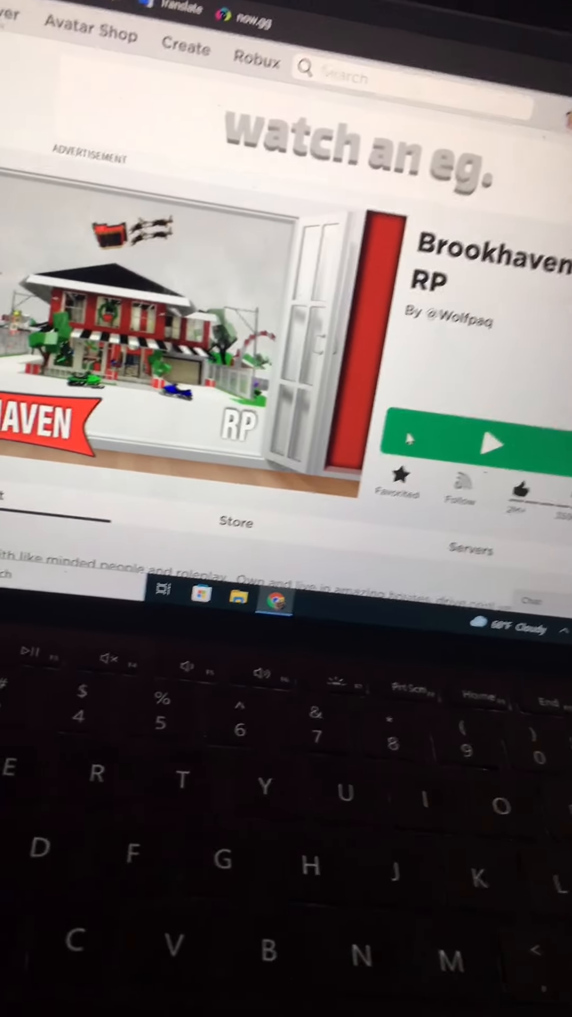
click(489, 441)
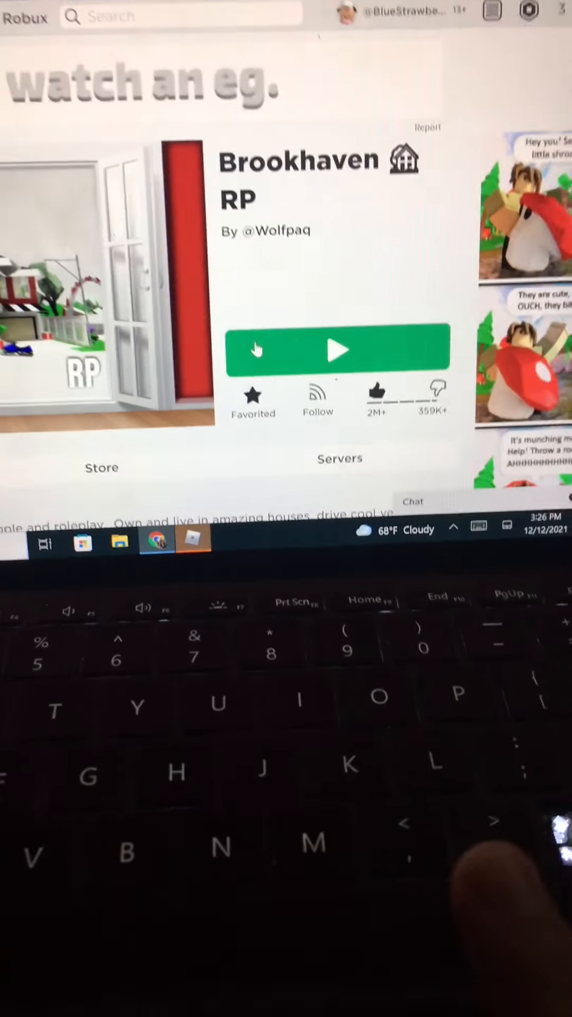
click(337, 349)
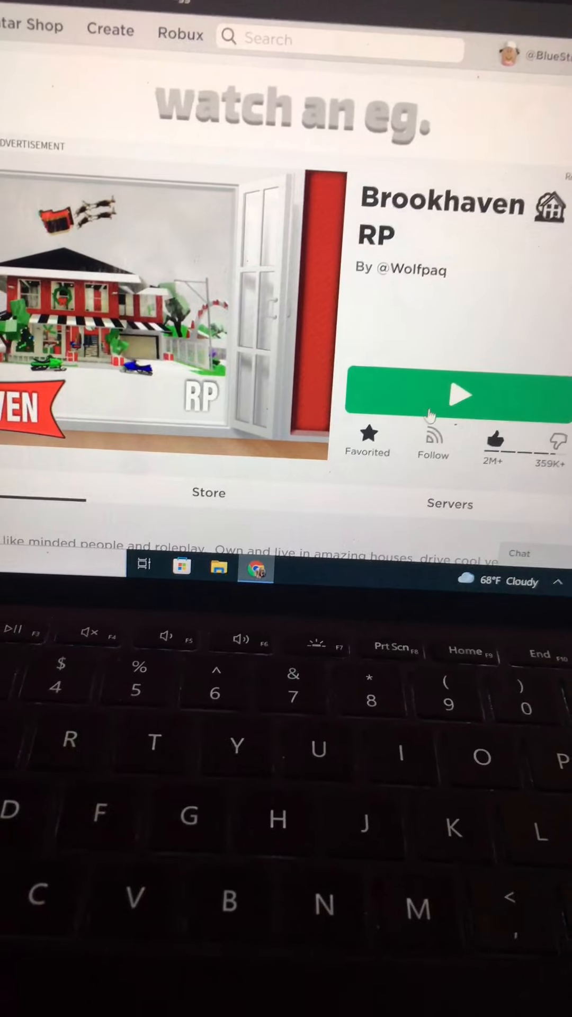
Start Brookhaven RP and enter the game world with the avatar.
click(457, 395)
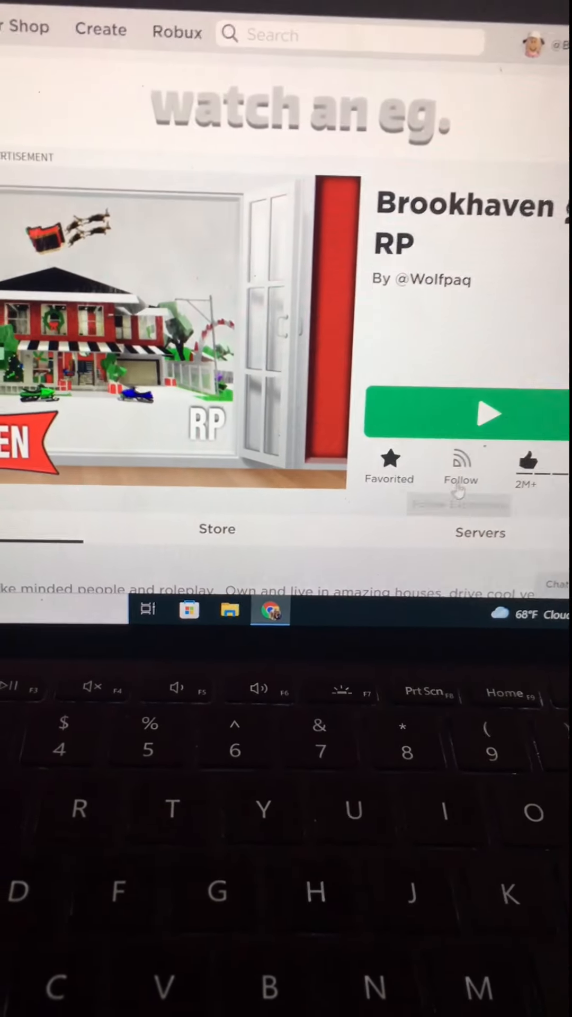
click(480, 415)
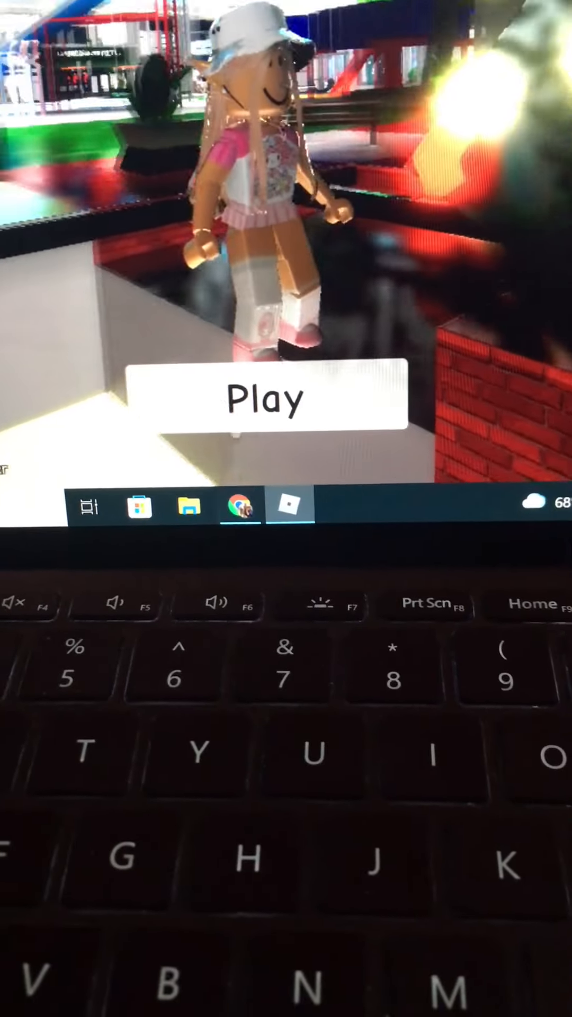
click(266, 396)
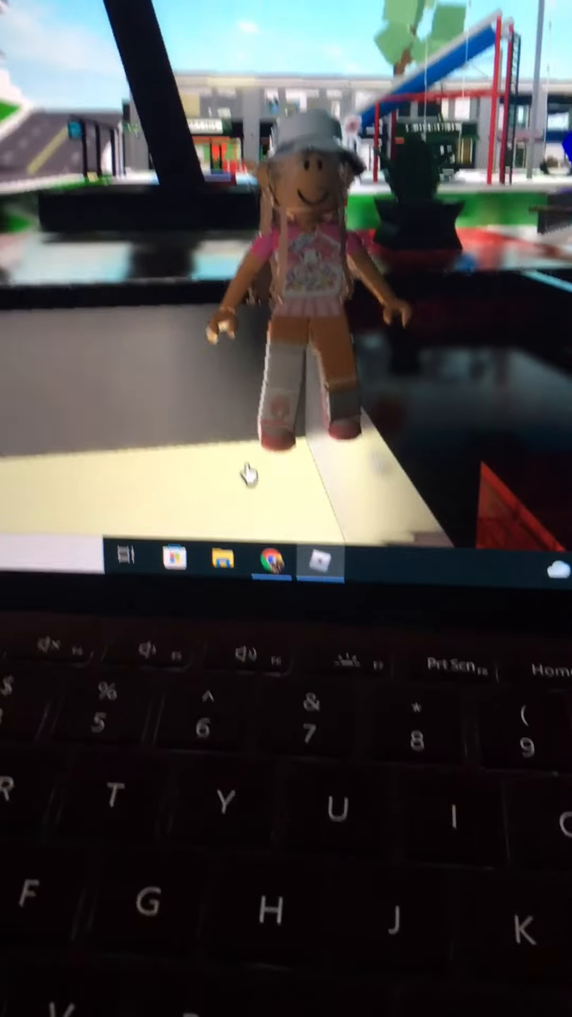